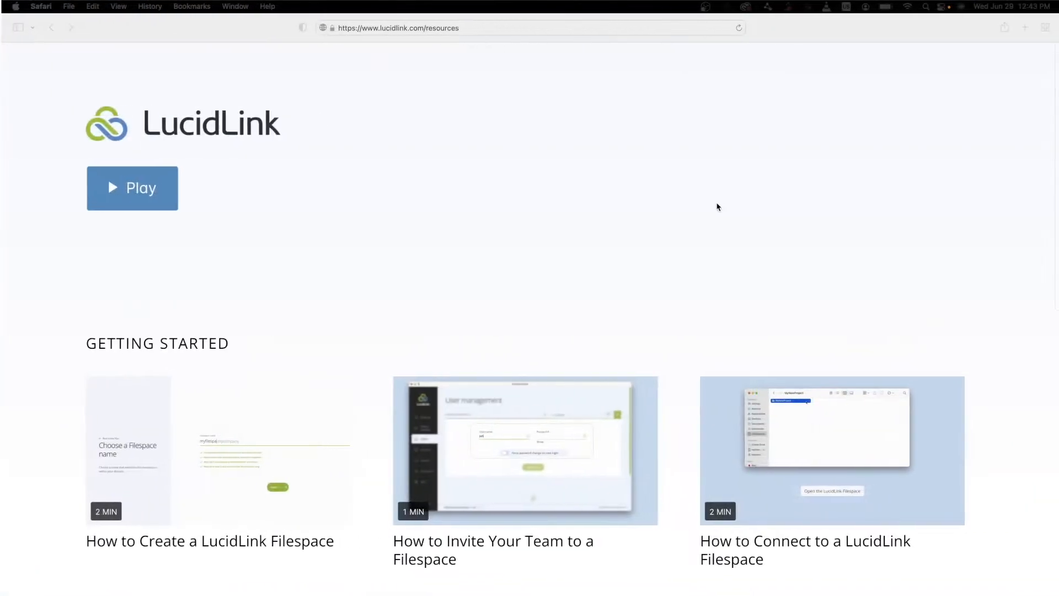
- Disable Automatic audio waveform generation in the Audio preferences and confirm with OK
scroll("down", 3)
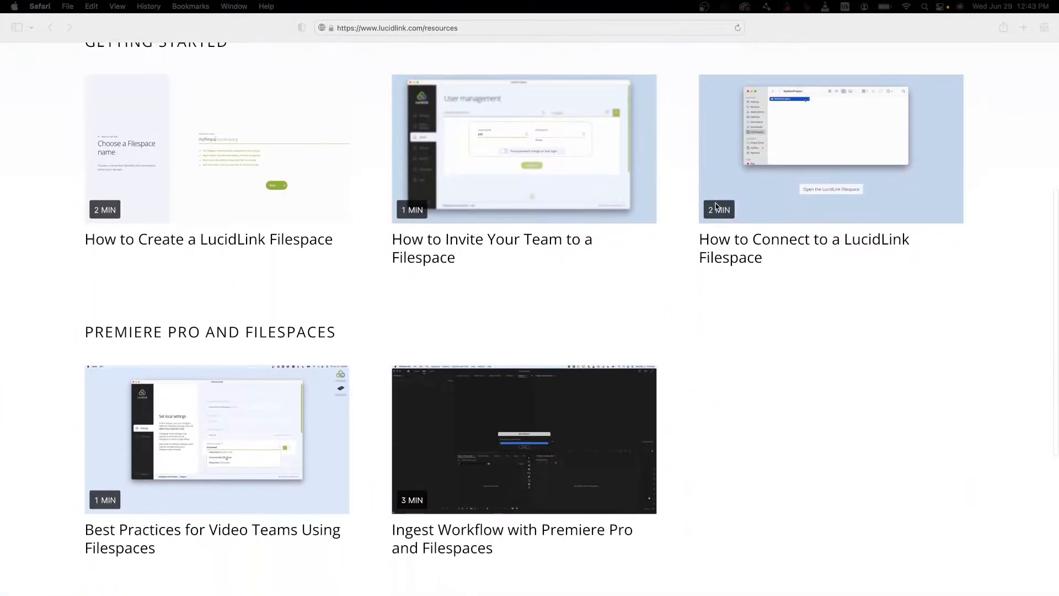
scroll("down", 3)
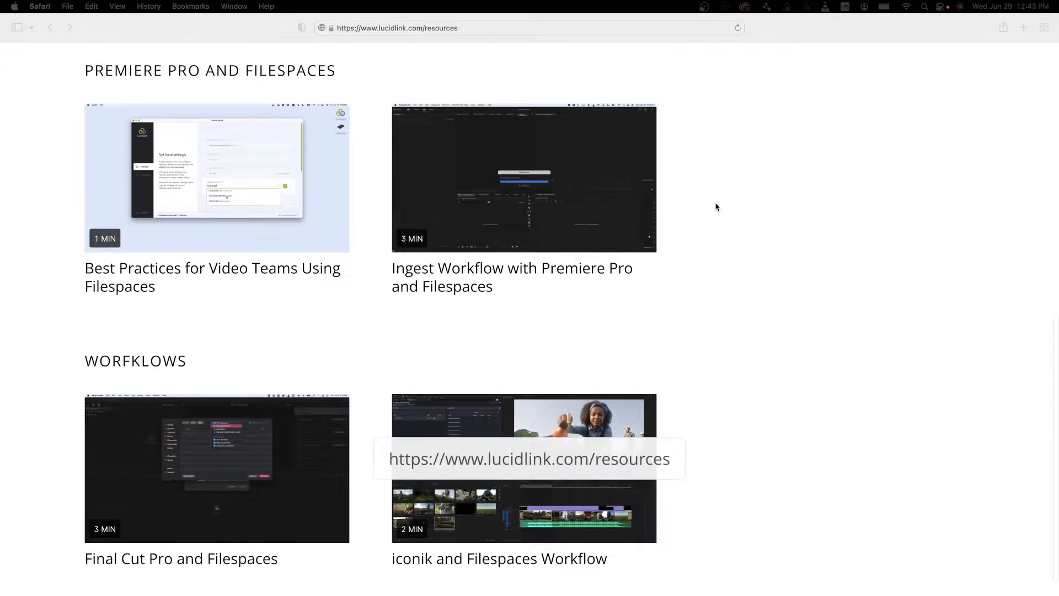
scroll("up", 3)
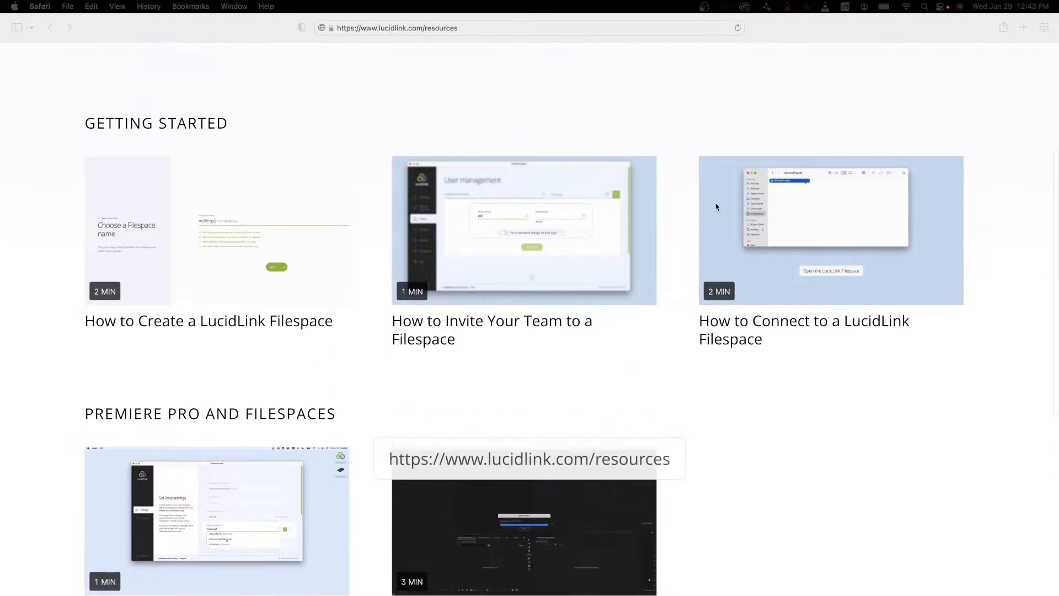
scroll("up", 3)
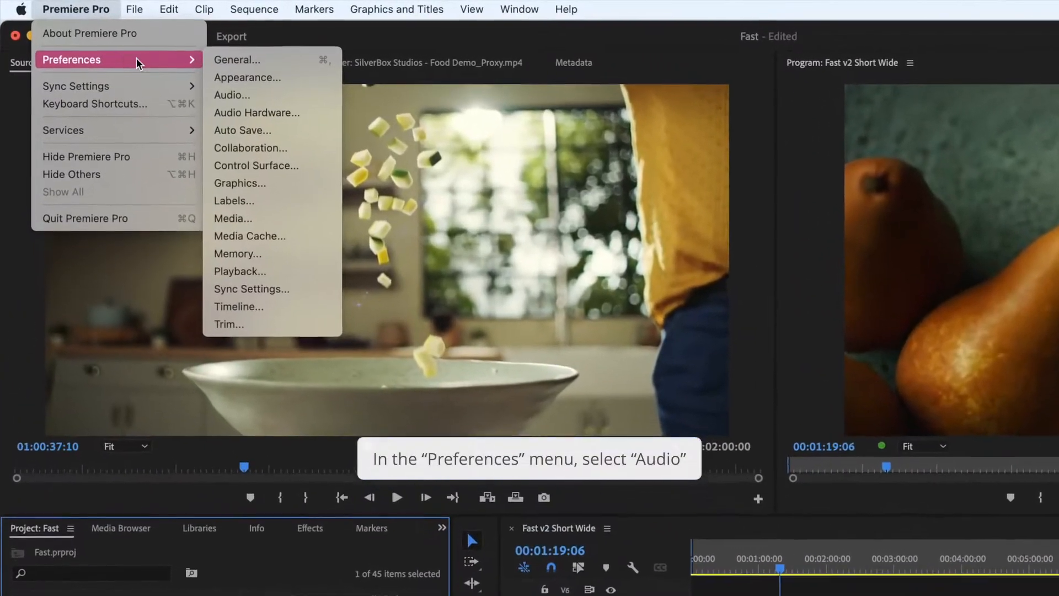
left_click(232, 95)
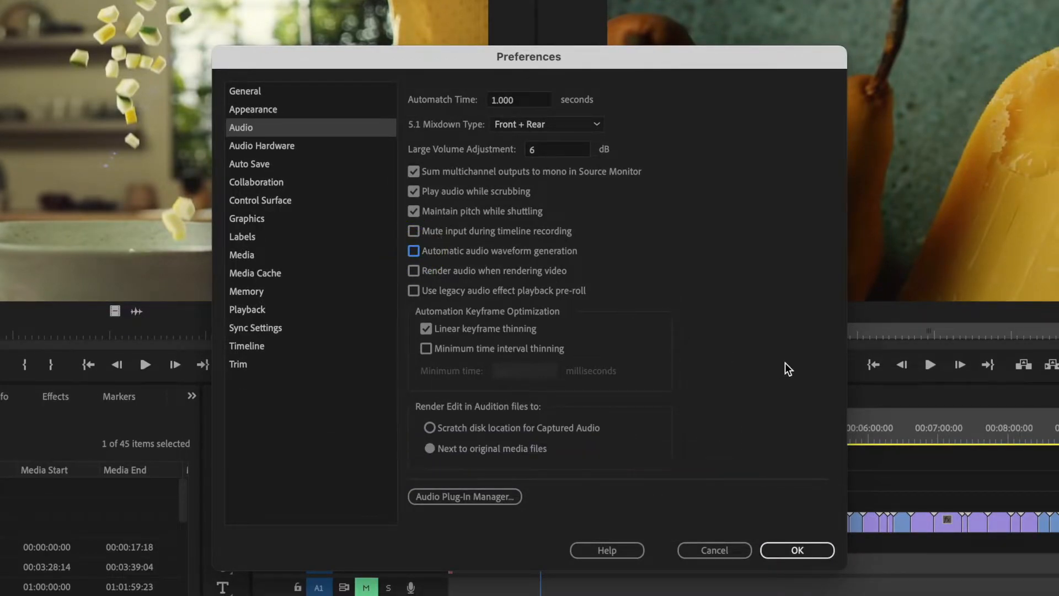
mouse_move(796, 549)
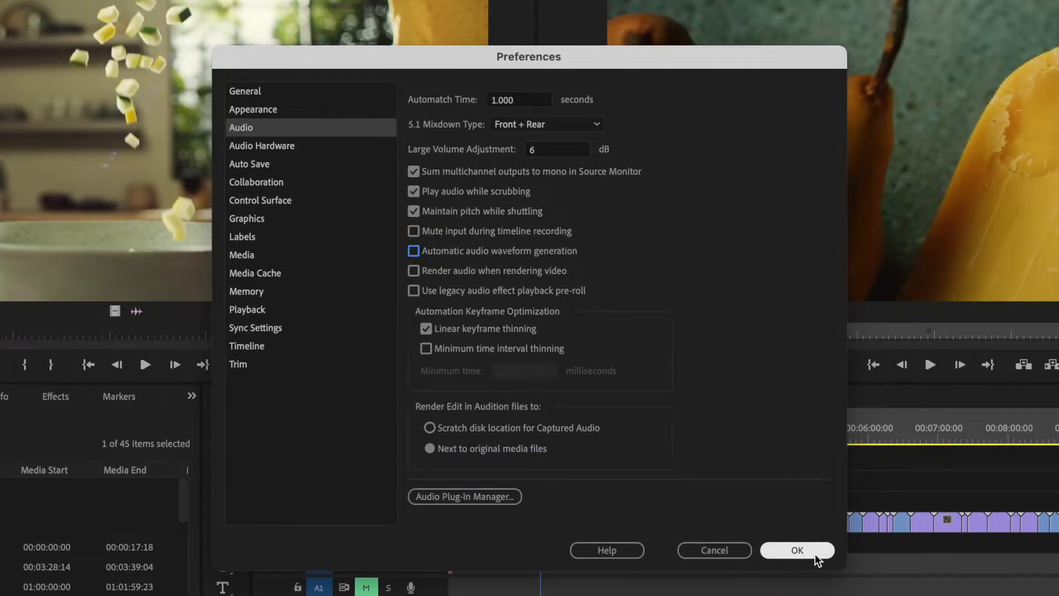
left_click(797, 550)
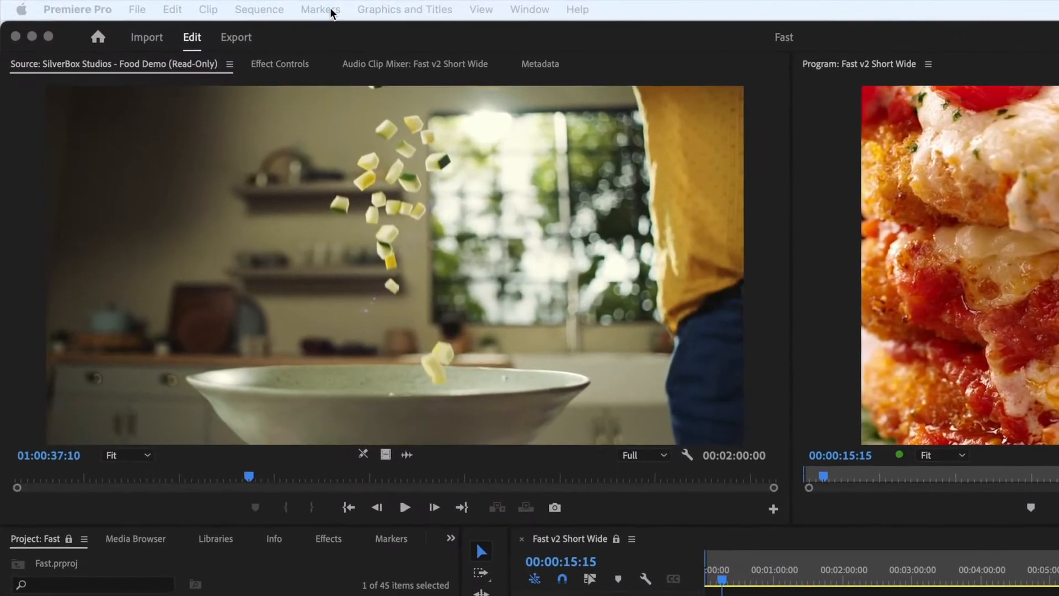
- Create production MyProduction in a new MyProduction folder inside 01_Premiere Productions
left_click(136, 10)
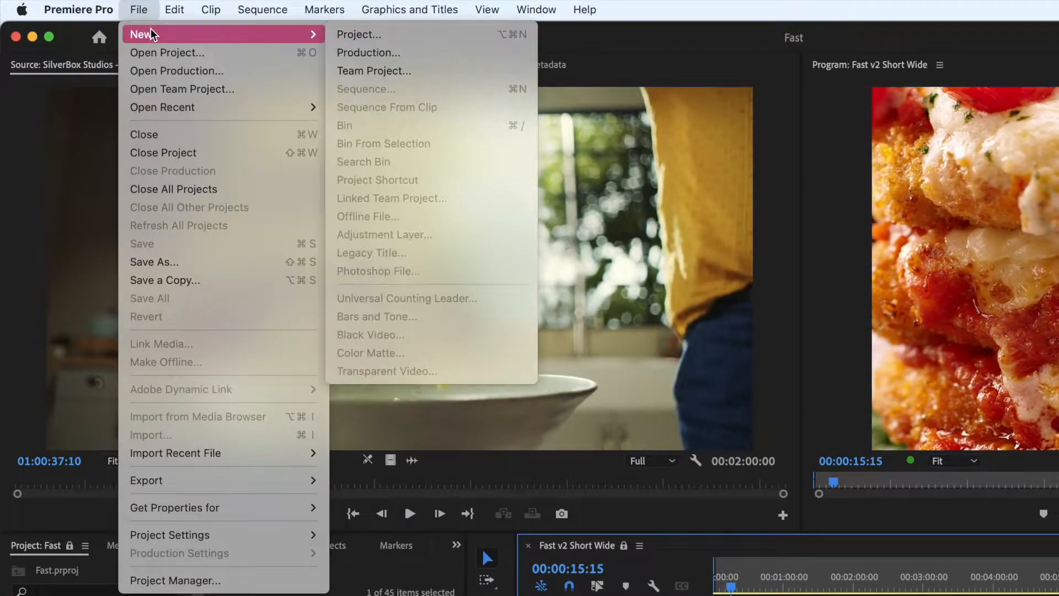
left_click(368, 52)
type("MyProduction")
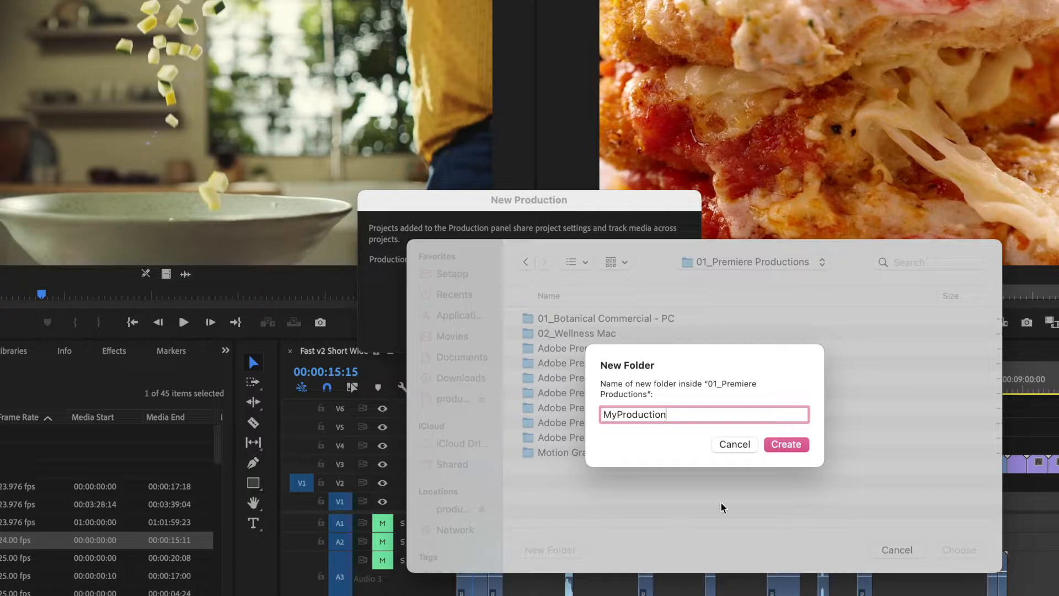
left_click(787, 443)
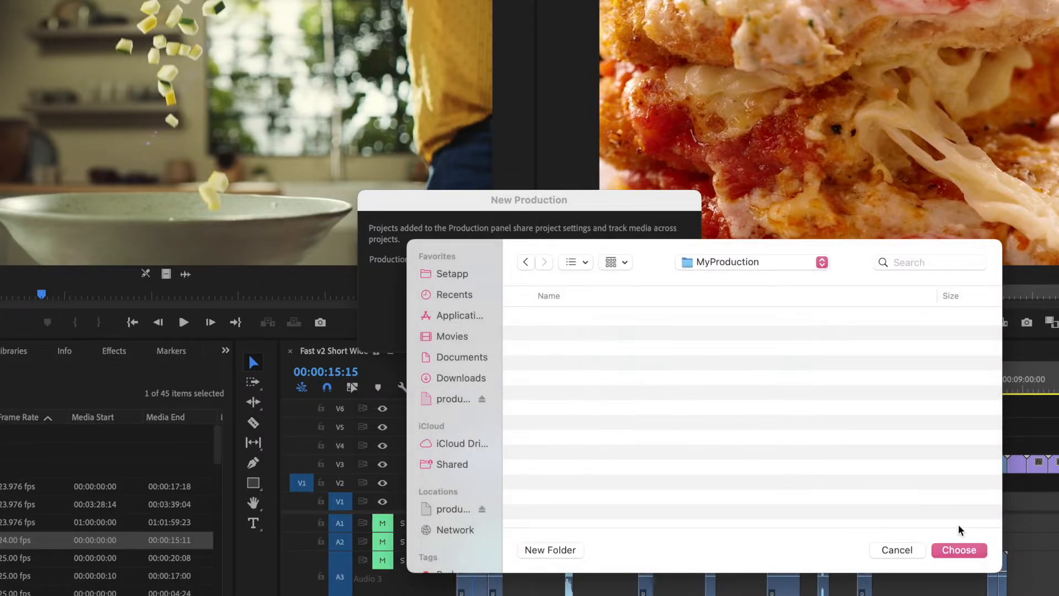
left_click(959, 549)
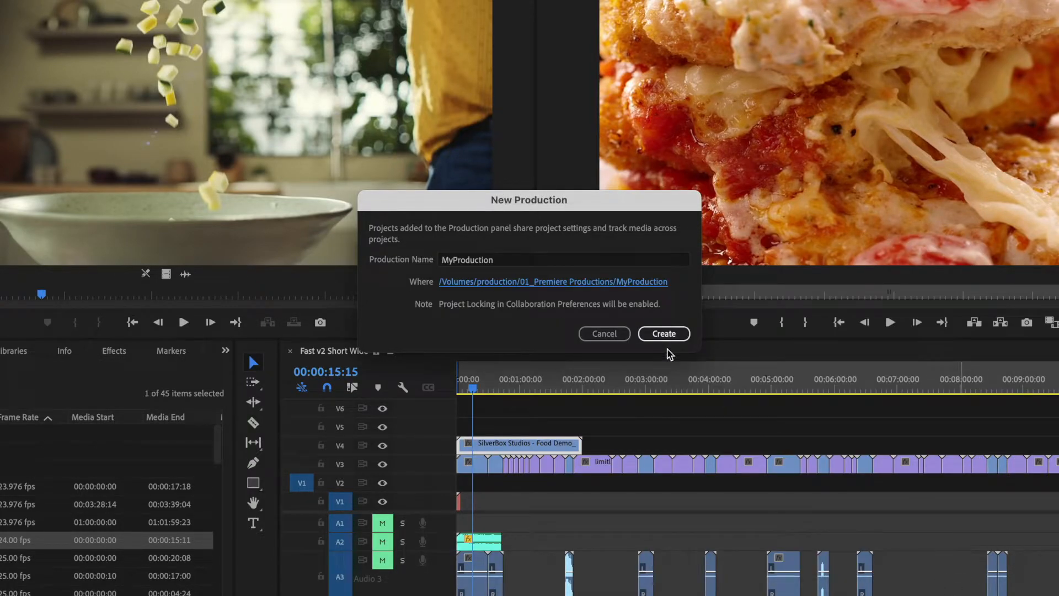
left_click(663, 333)
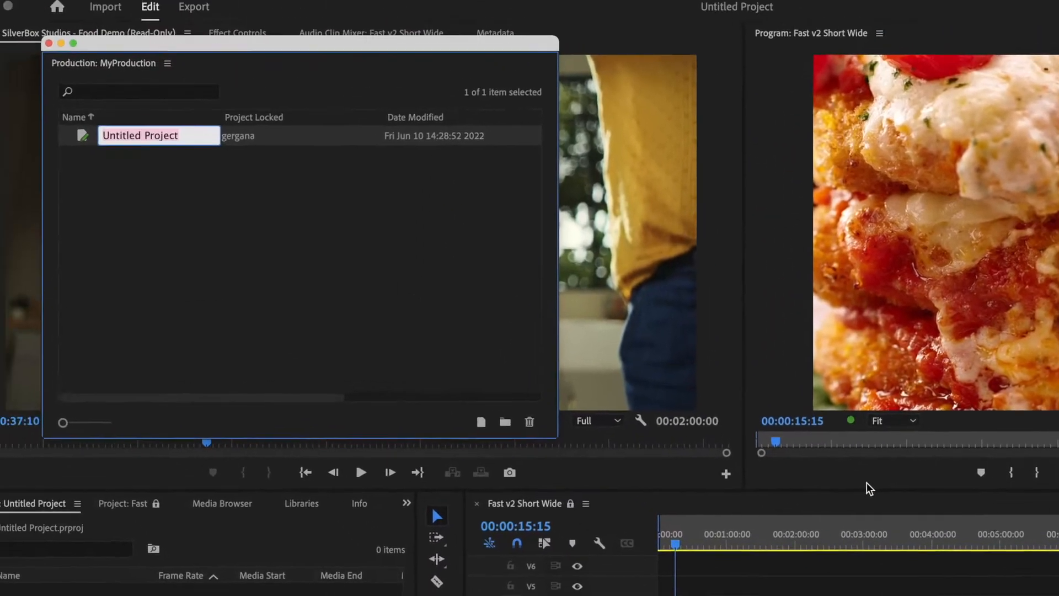
- Switch the Fast project to read-only from the Project panel, saving changes when prompted
type("Food")
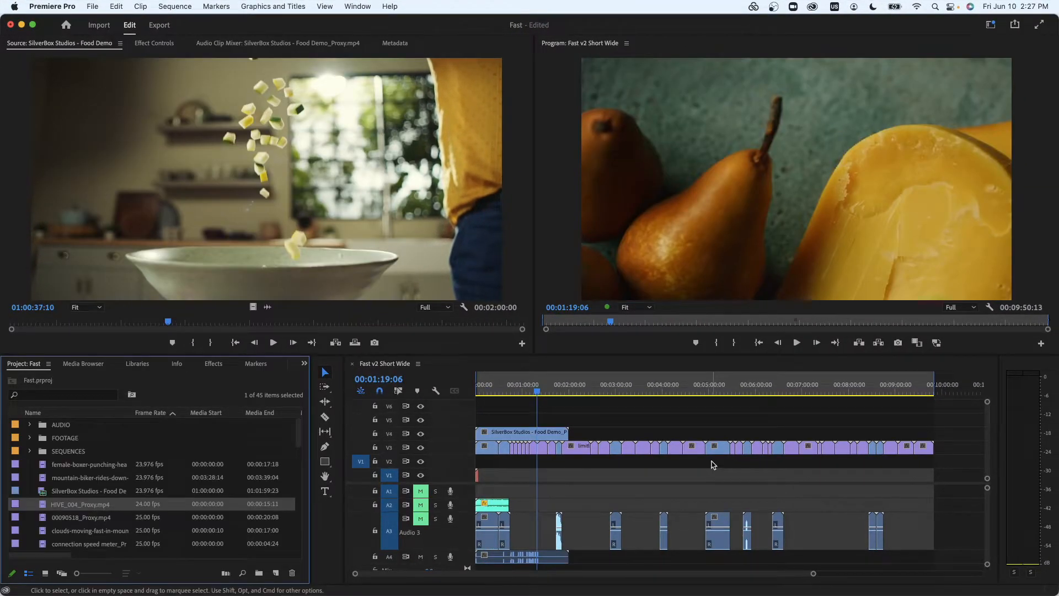
left_click(11, 573)
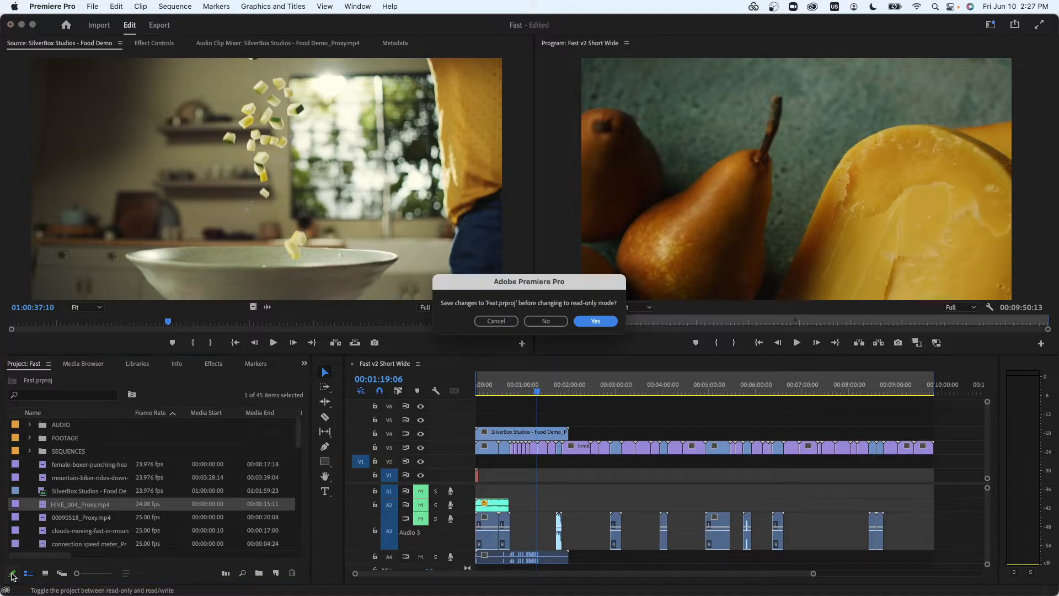
left_click(594, 321)
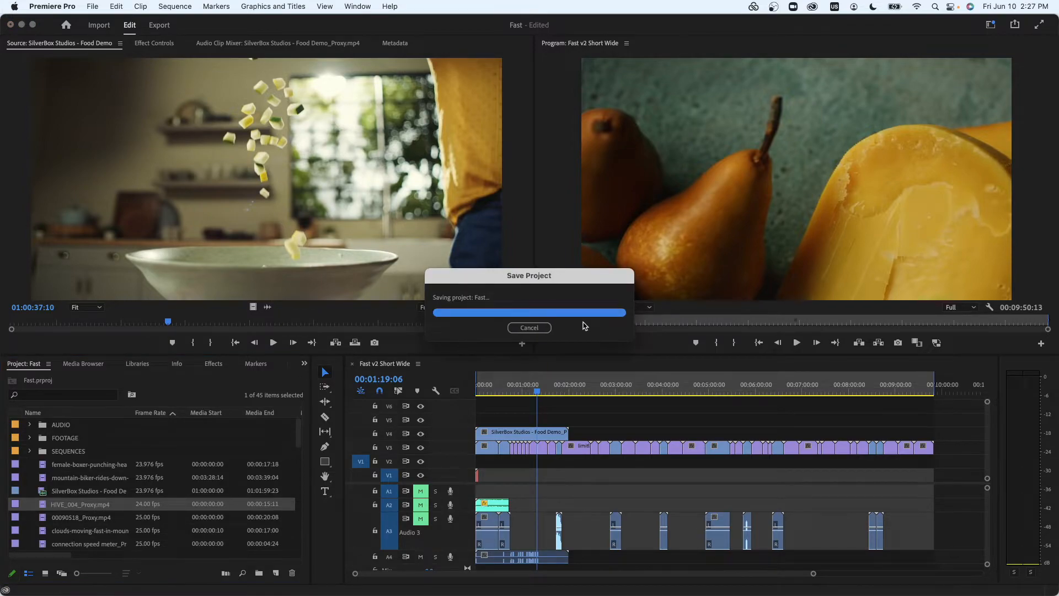
left_click(52, 6)
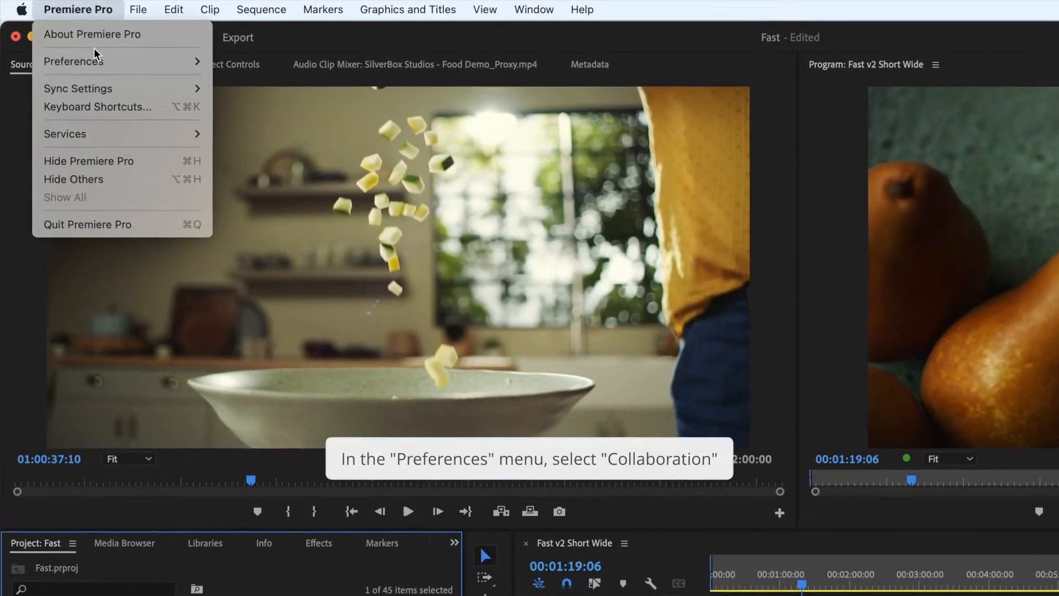
- Turn on Enable project locking in the Collaboration preferences and return to the timeline
left_click(72, 61)
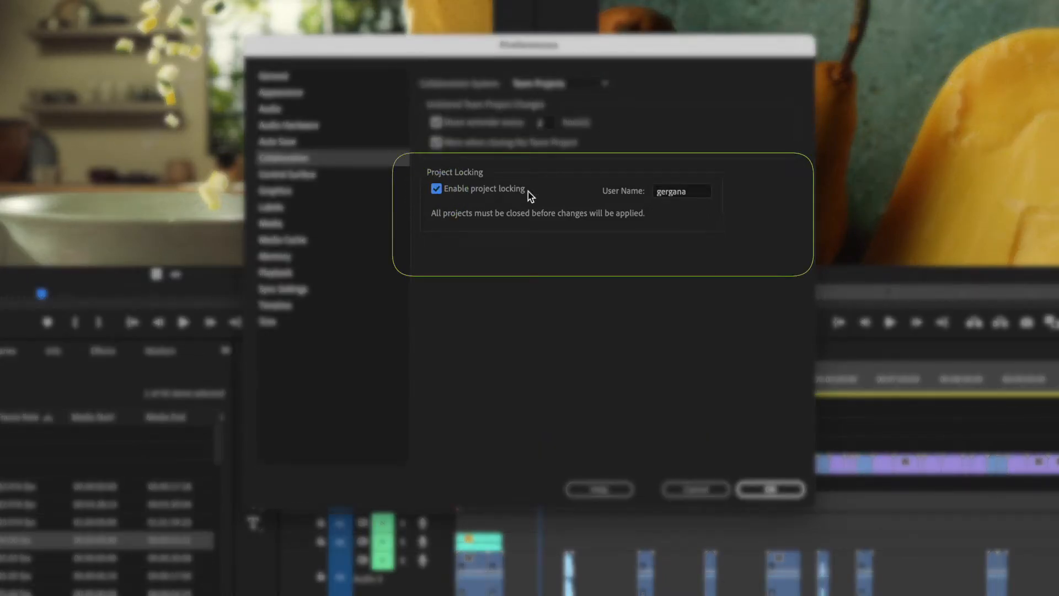
left_click(681, 191)
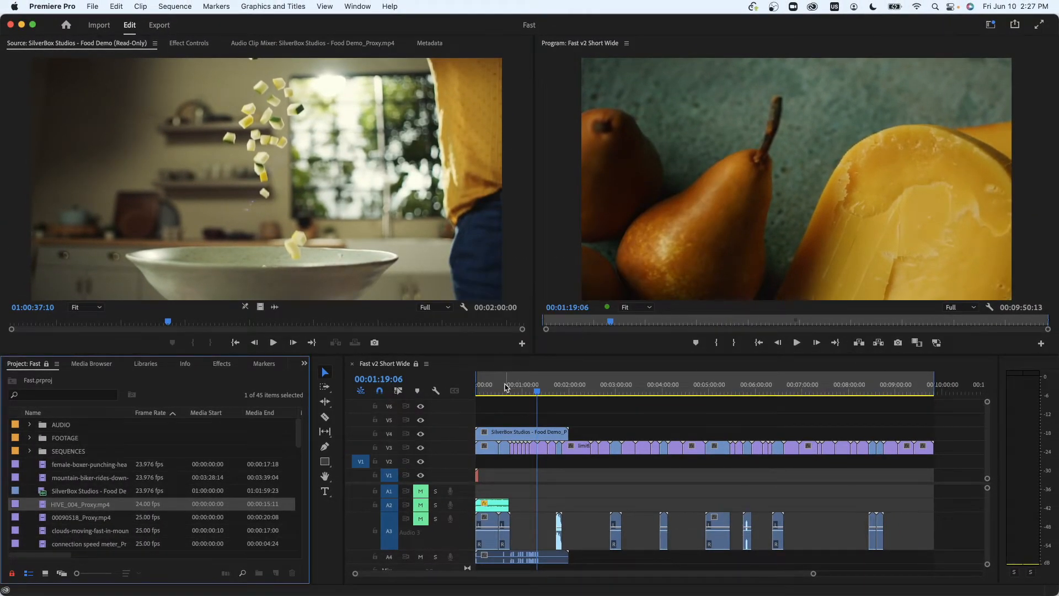
left_click(487, 384)
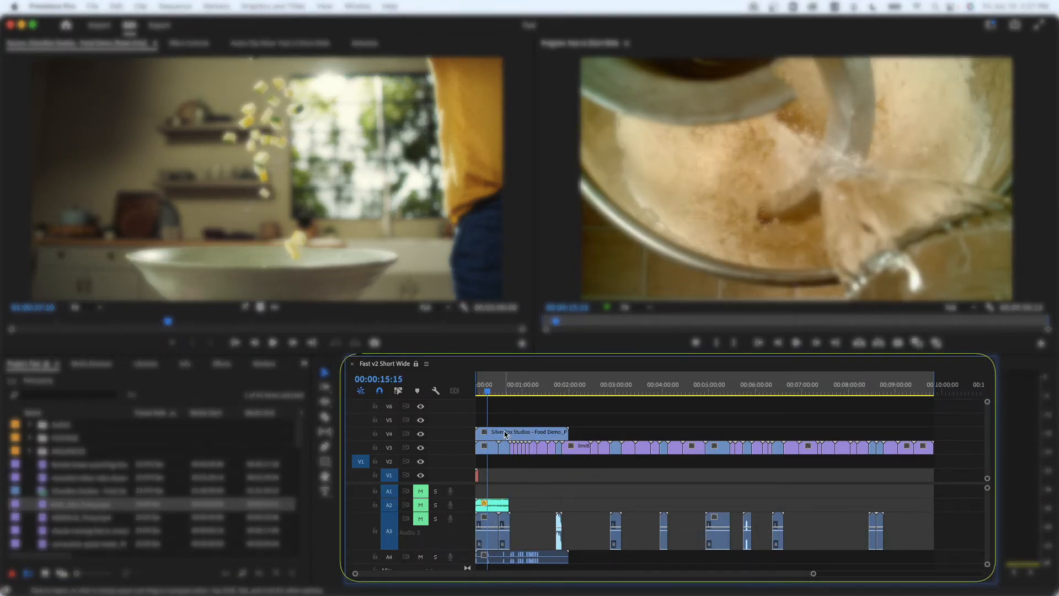